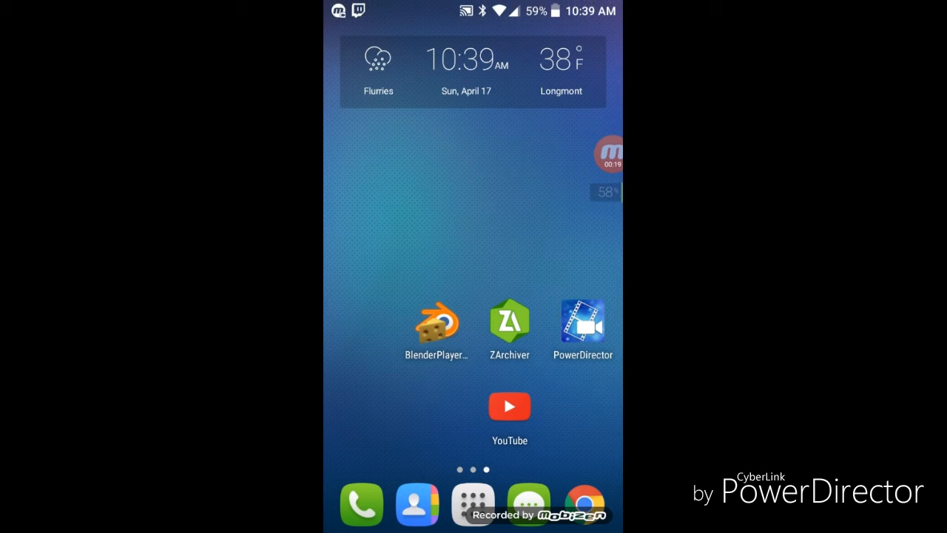
Launch Chrome from the home screen dock to reach google.com
{"action": "left_click", "coordinate": [510, 322]}
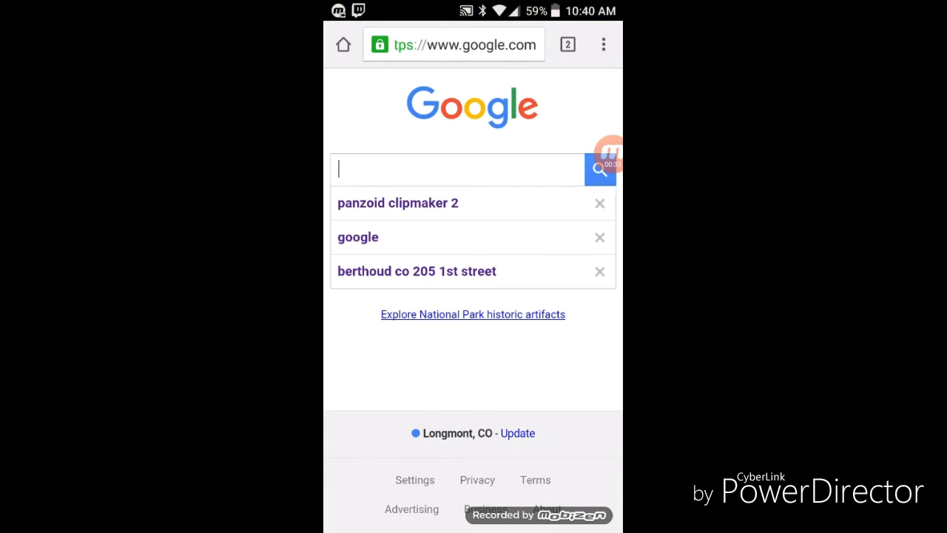
Choose the 'panzoid clipmaker 2' suggestion and open the 'Clipmaker 2 - Online Custom Video Intro' result
{"action": "left_click", "coordinate": [458, 169]}
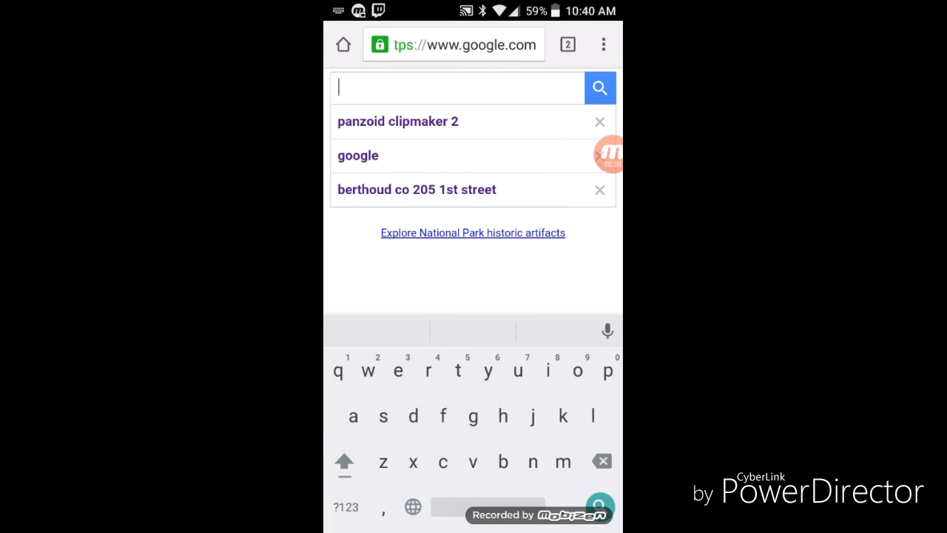
{"action": "left_click", "coordinate": [398, 121]}
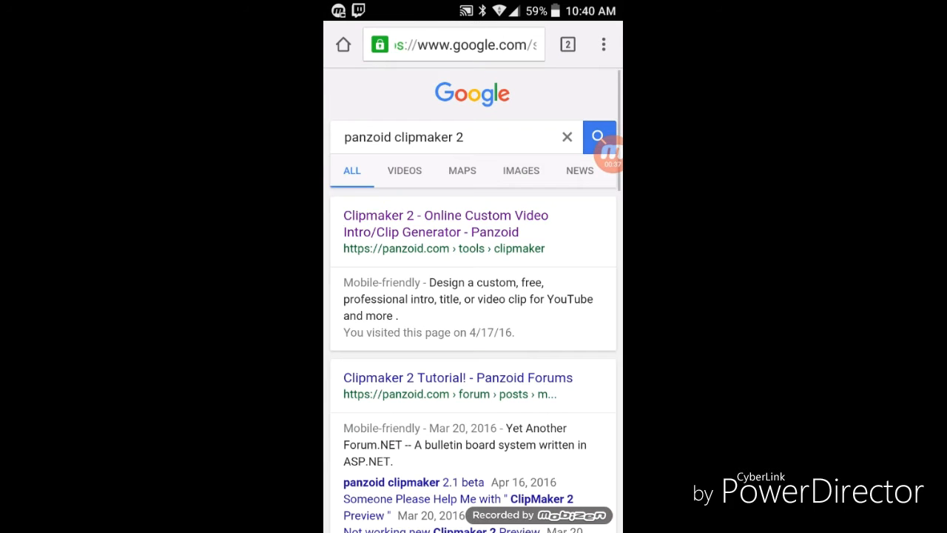
{"action": "left_click", "coordinate": [444, 222]}
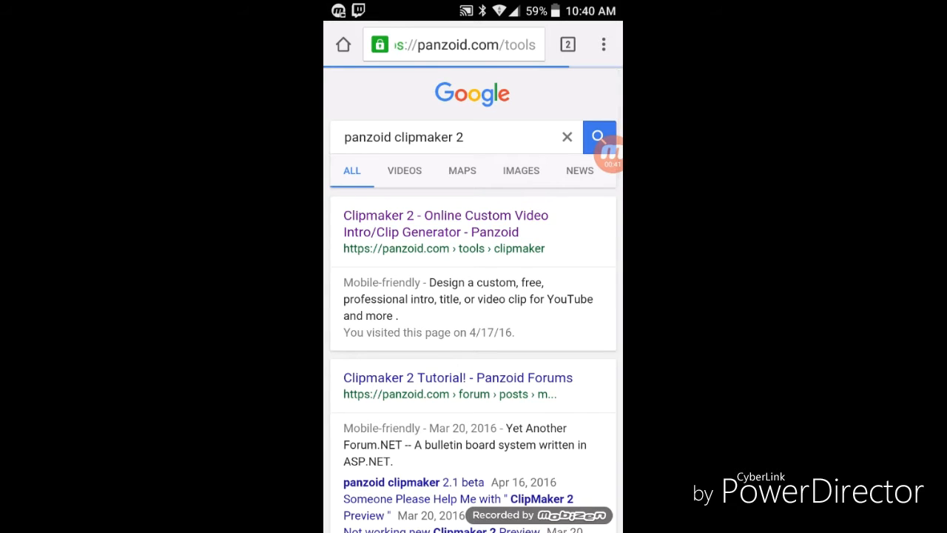
Open RHEE131's popular red-text community template in Clipmaker
{"action": "left_click", "coordinate": [445, 223]}
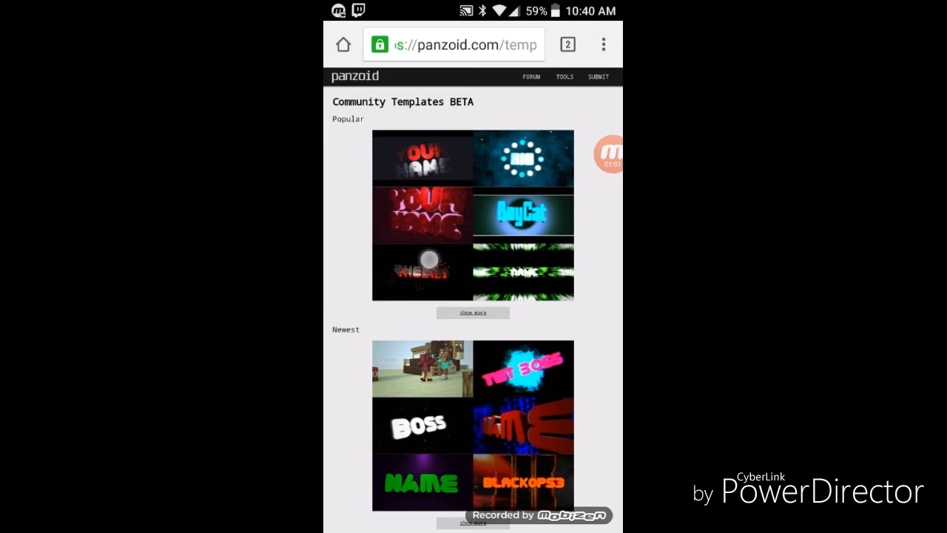
{"action": "left_click", "coordinate": [422, 272]}
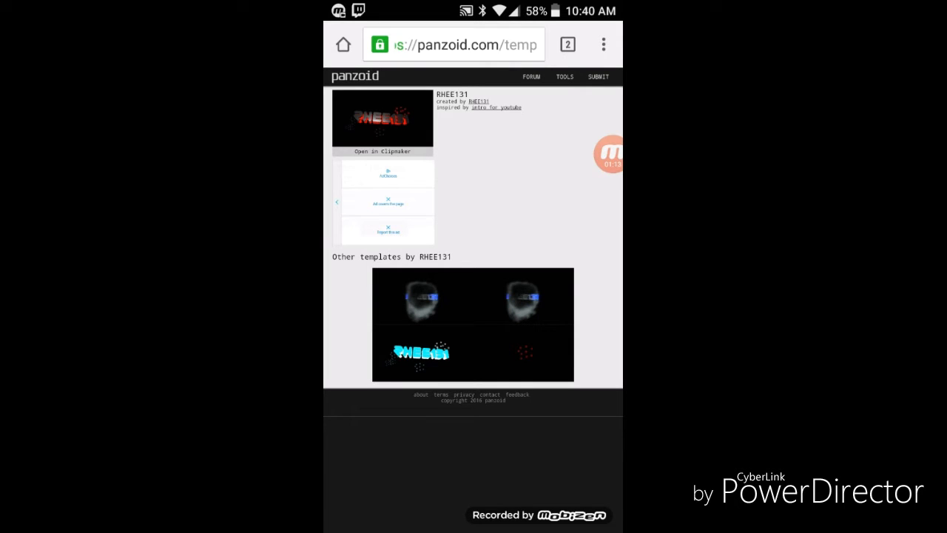
{"action": "left_click", "coordinate": [382, 151]}
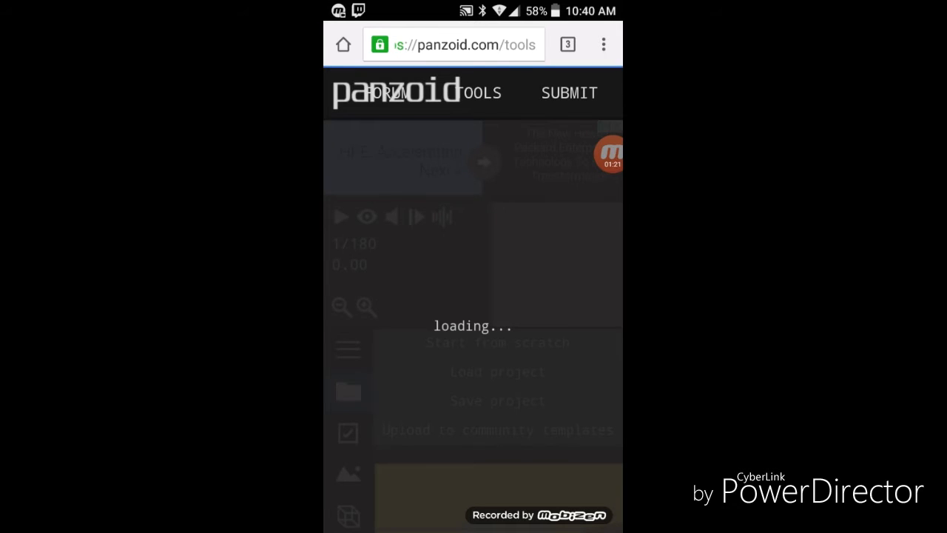
Replace 'RHEE131' with 'Gamerkid' in both Text objects' 3D Text fields
{"action": "left_click", "coordinate": [611, 155]}
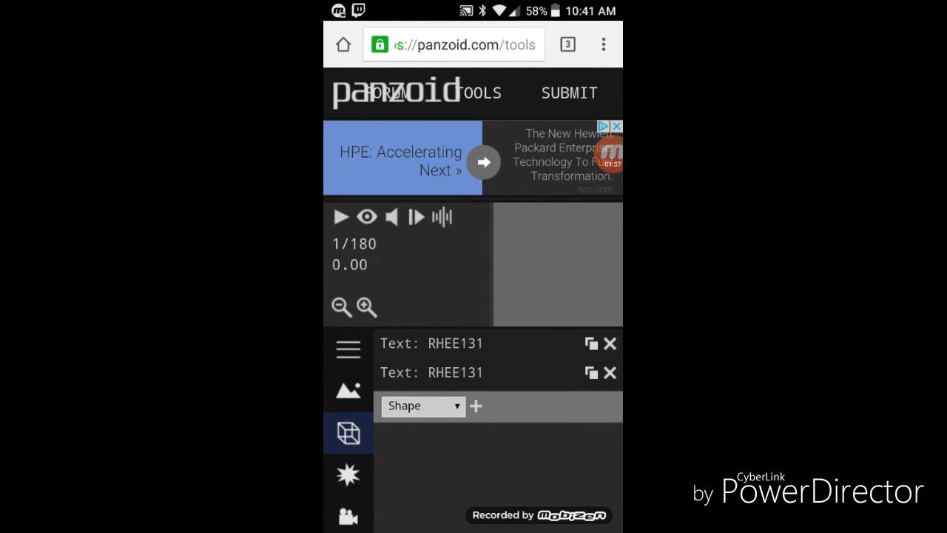
{"action": "left_click", "coordinate": [429, 343]}
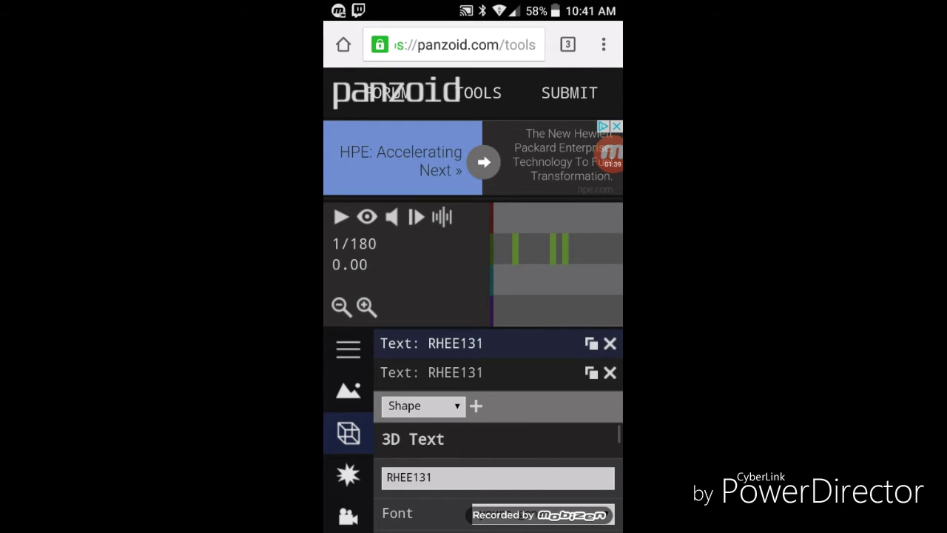
{"action": "left_click", "coordinate": [496, 478]}
{"action": "type", "text": "Gam"}
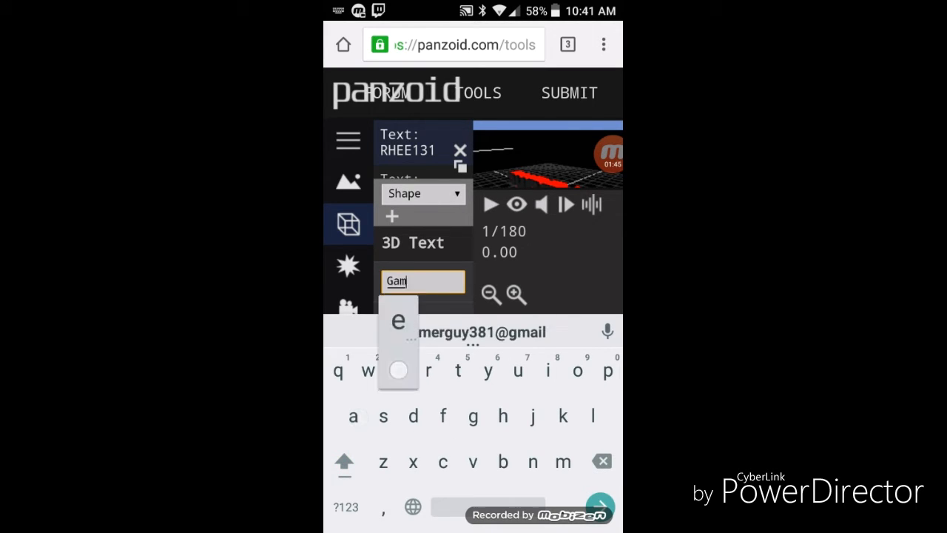
{"action": "type", "text": "erkid"}
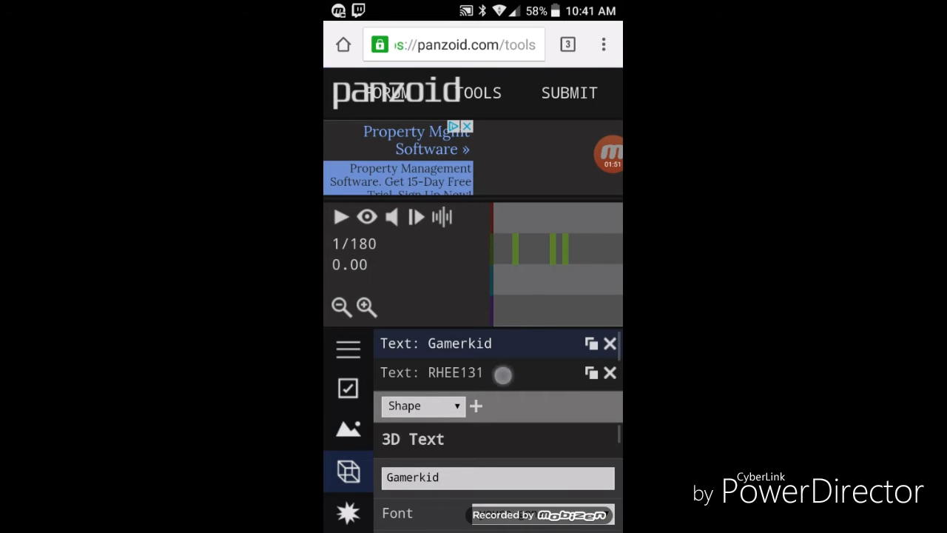
{"action": "left_click", "coordinate": [503, 373]}
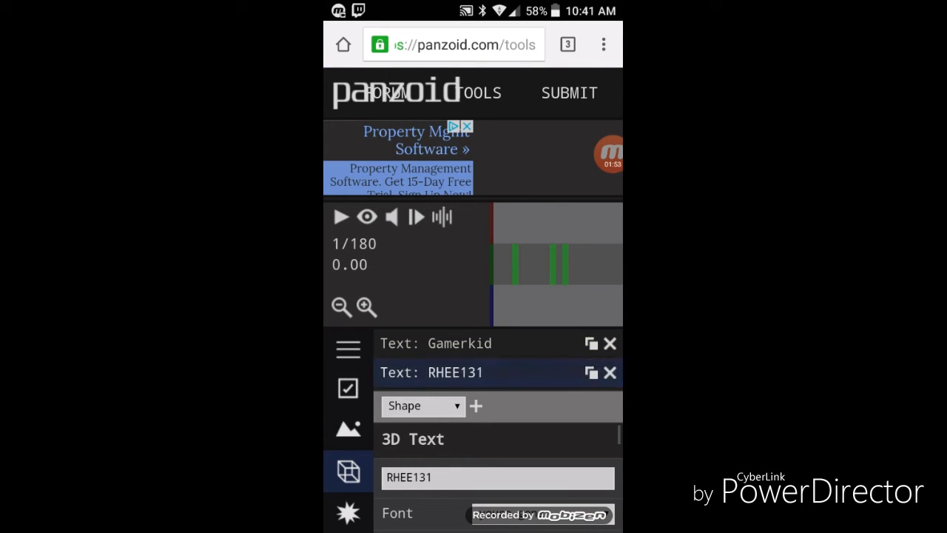
{"action": "left_click", "coordinate": [497, 478]}
{"action": "type", "text": "G"}
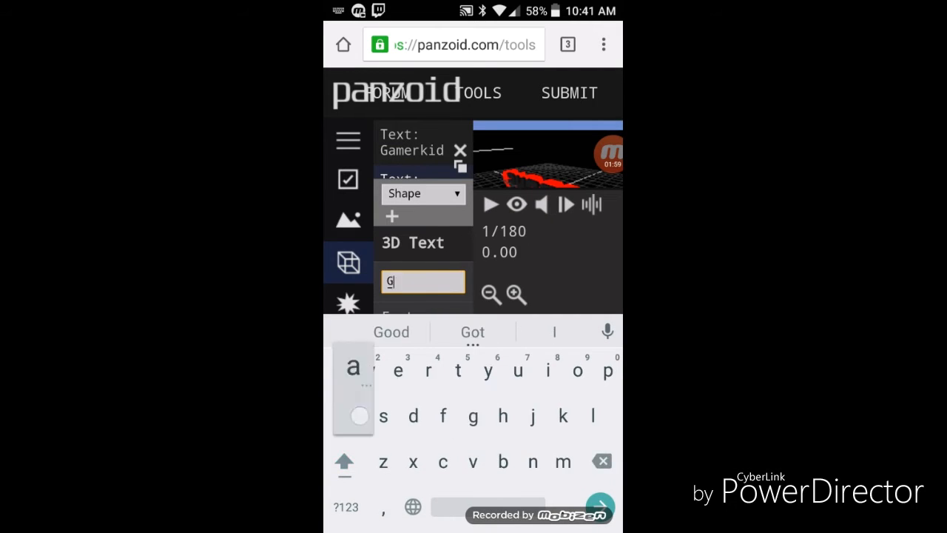
{"action": "type", "text": "amerkid"}
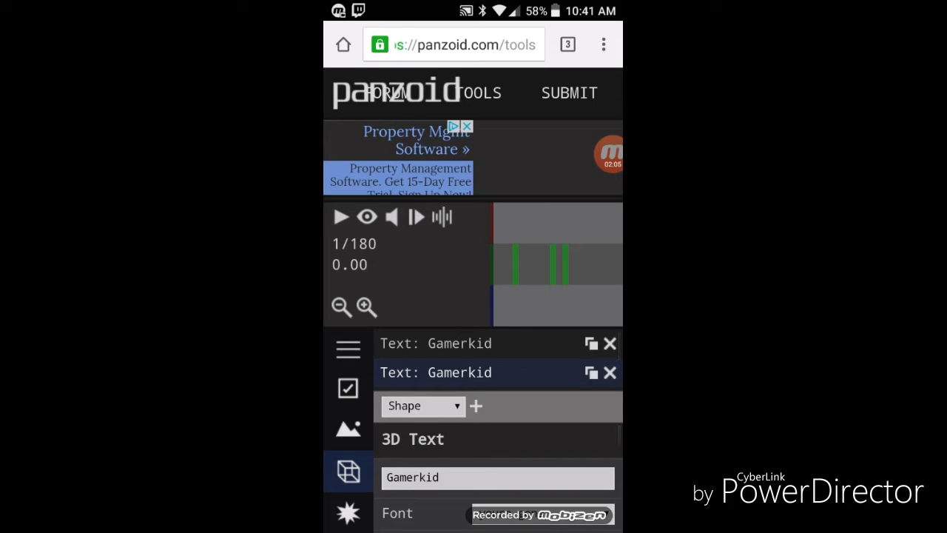
{"action": "left_click", "coordinate": [527, 365]}
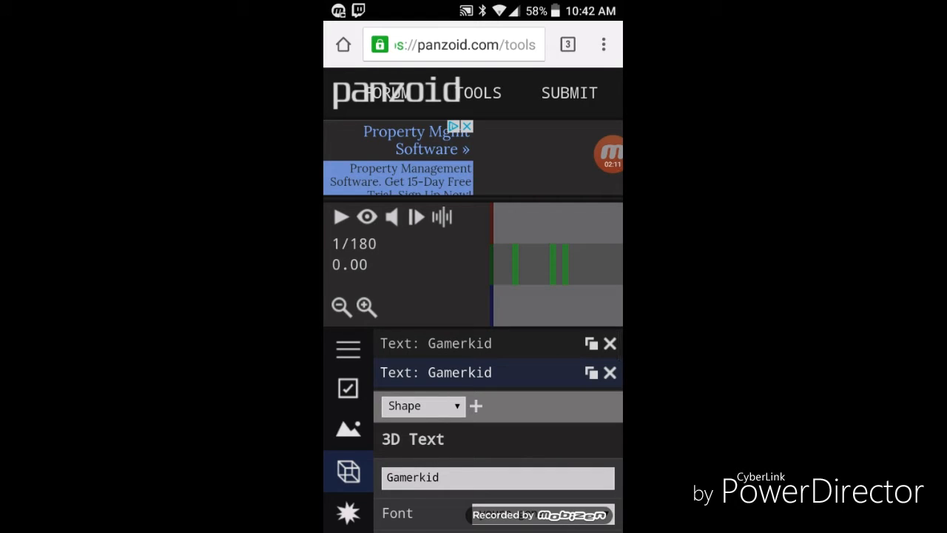
In Basics, change Video resolution from 1080p to 1280x720 (720p)
{"action": "left_click", "coordinate": [348, 349]}
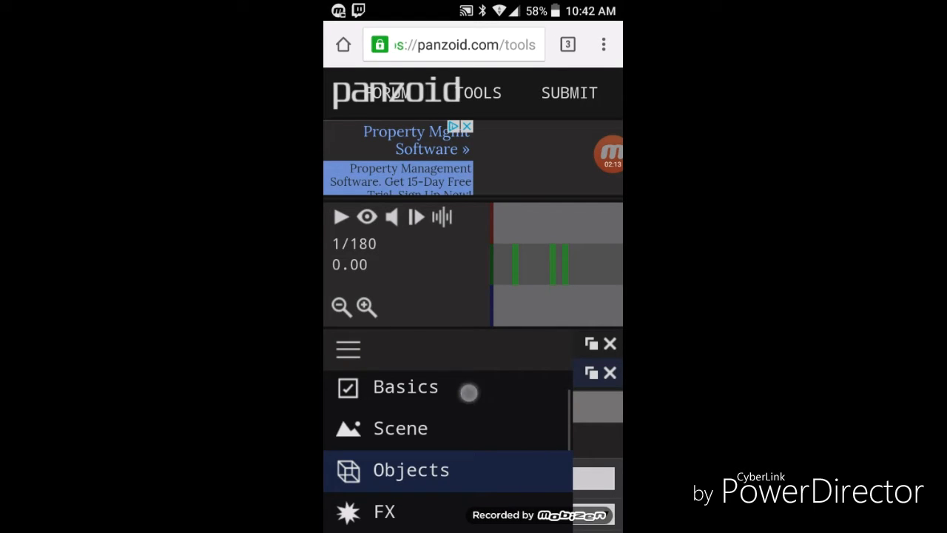
{"action": "left_click", "coordinate": [404, 387]}
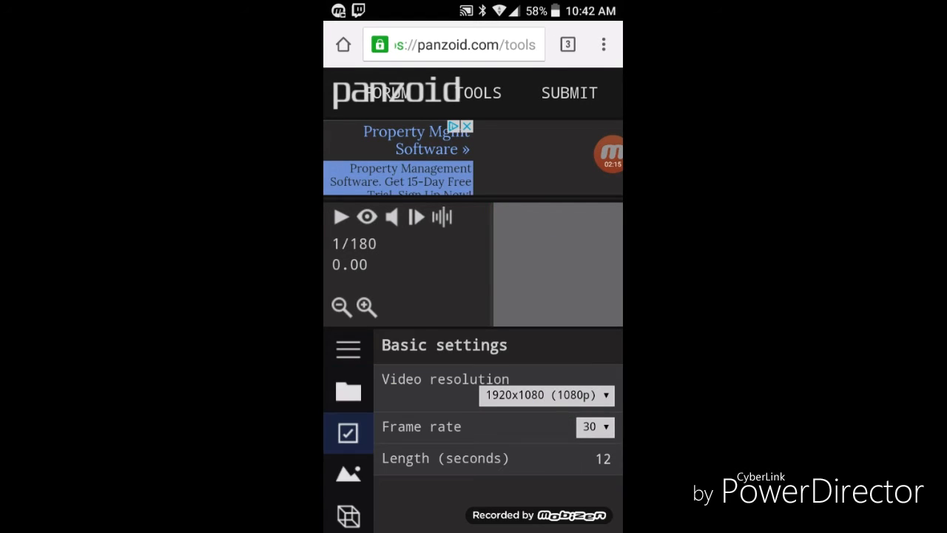
{"action": "left_click", "coordinate": [545, 395]}
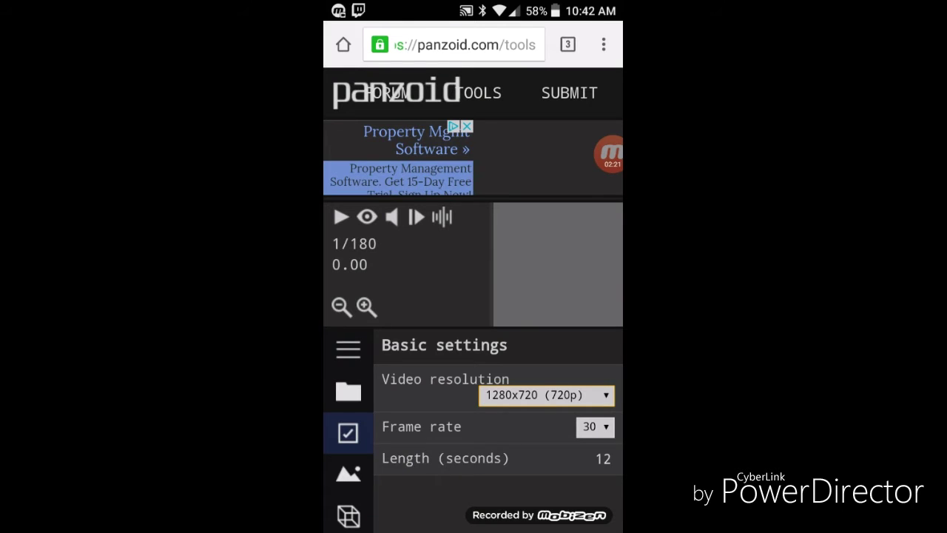
Choose fastest render mode, 50mb frame buffer and 1 encoding thread, then start rendering
{"action": "left_click", "coordinate": [348, 347]}
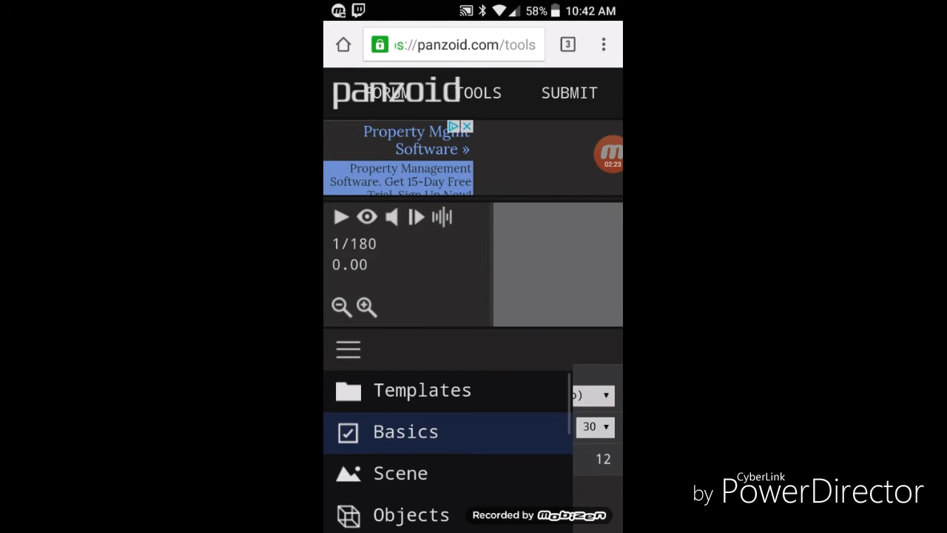
{"action": "scroll", "scroll_direction": "down", "scroll_amount": 3}
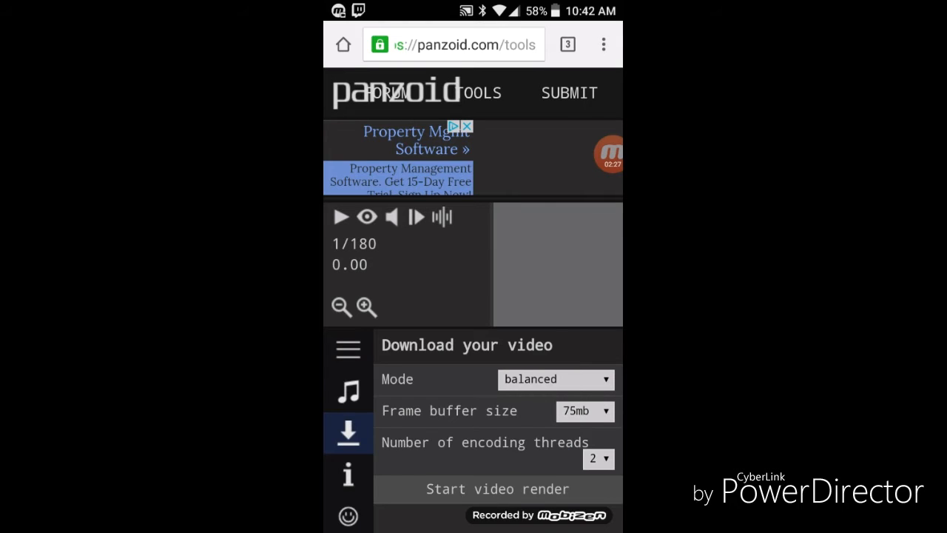
{"action": "left_click", "coordinate": [555, 380]}
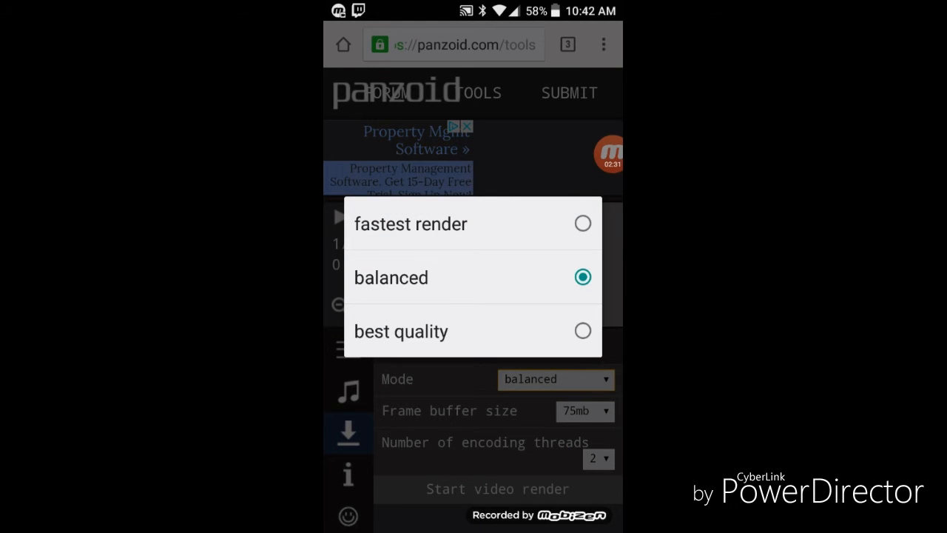
{"action": "left_click", "coordinate": [410, 223]}
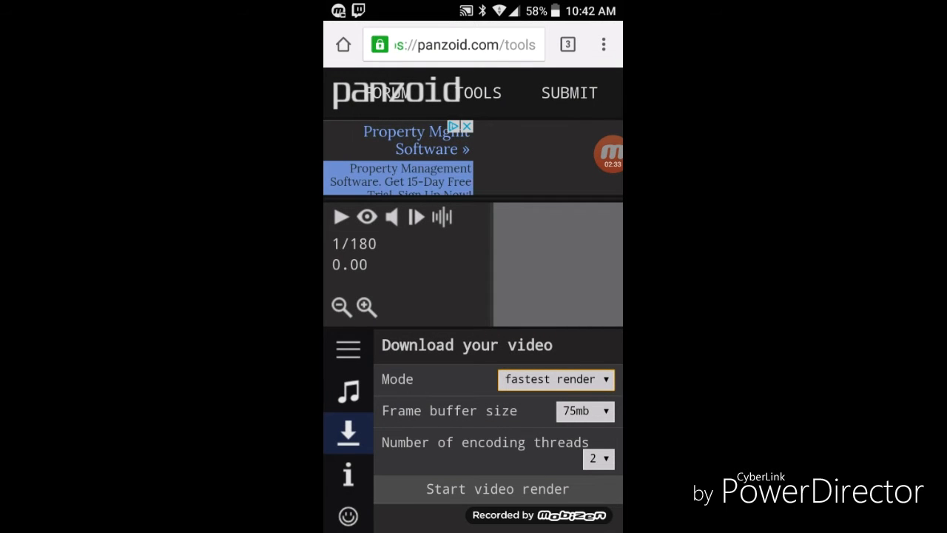
{"action": "left_click", "coordinate": [585, 411]}
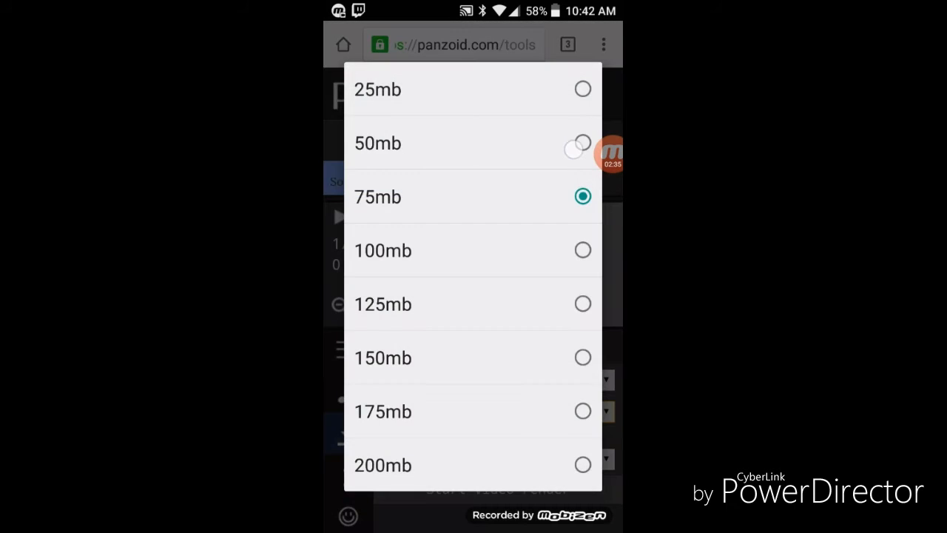
{"action": "left_click", "coordinate": [377, 143]}
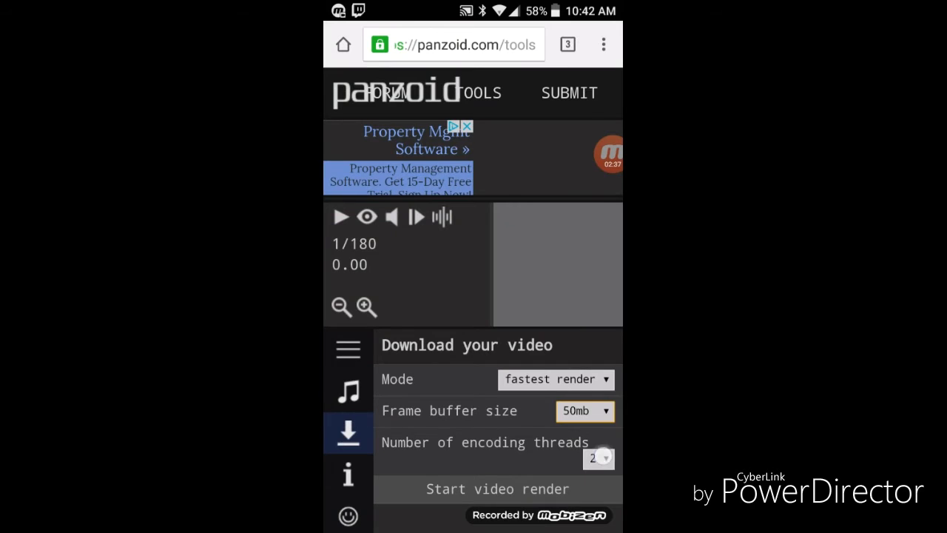
{"action": "left_click", "coordinate": [597, 458]}
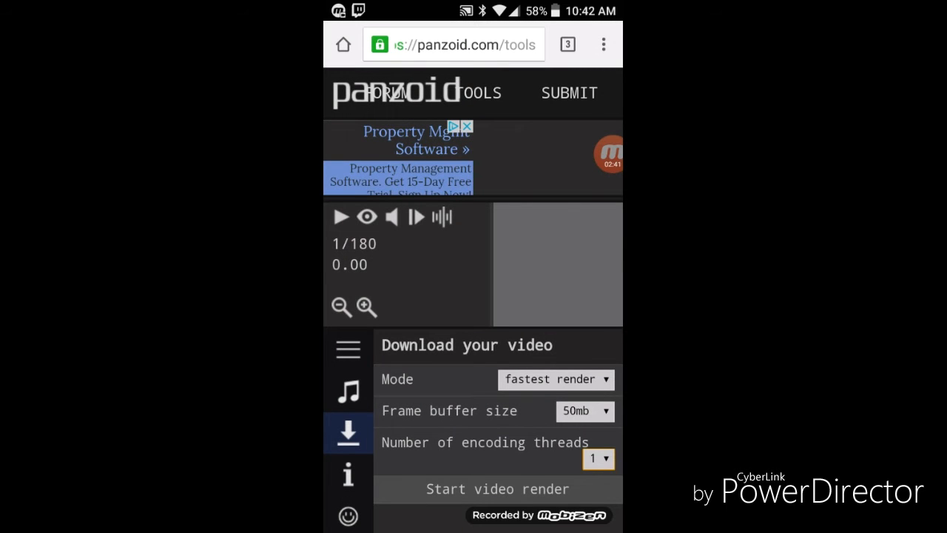
{"action": "left_click", "coordinate": [497, 489]}
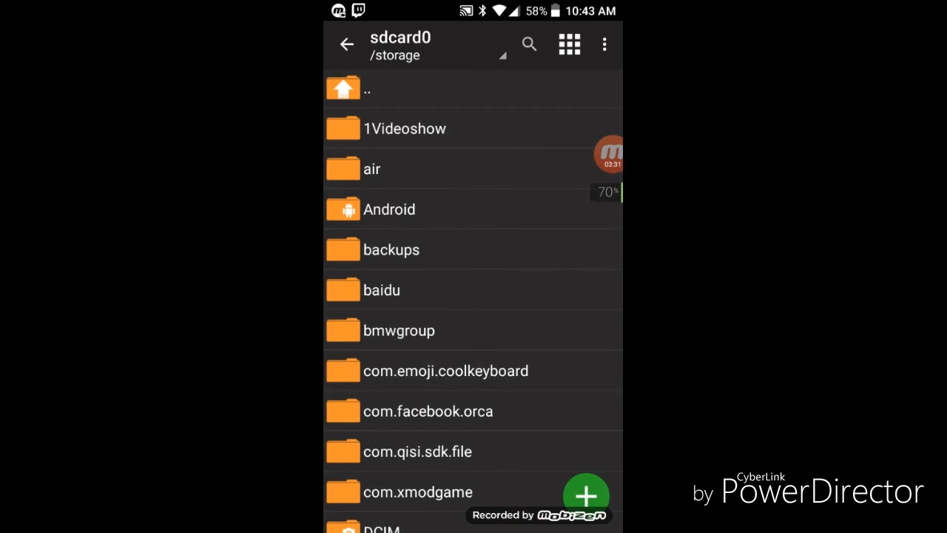
Open clipmaker.mp4 from the Download folder in the video player, just once
{"action": "scroll", "scroll_direction": "down", "scroll_amount": 3}
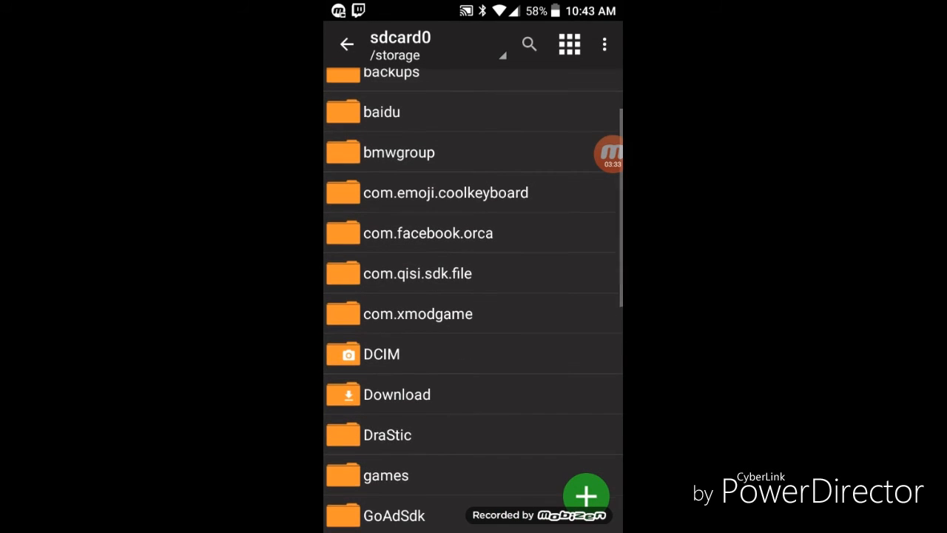
{"action": "left_click", "coordinate": [397, 395]}
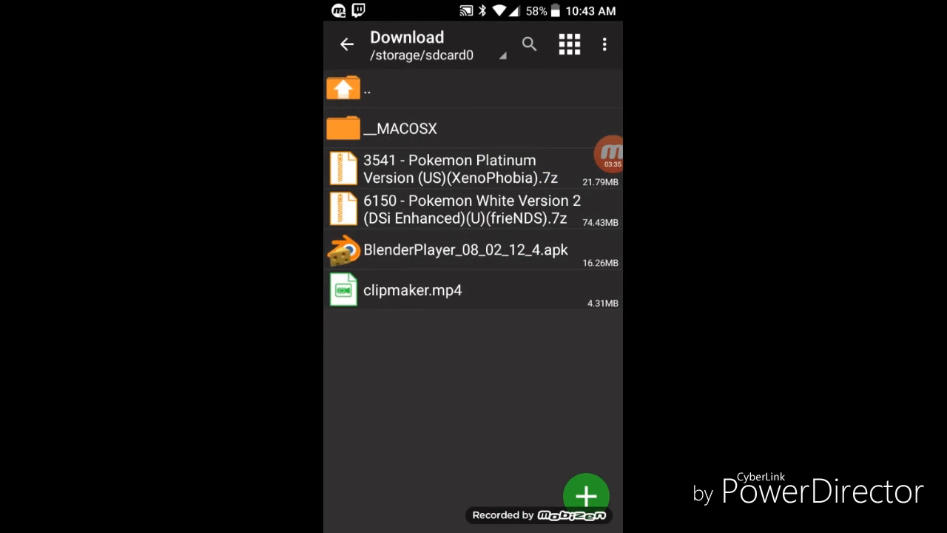
{"action": "left_click", "coordinate": [413, 290]}
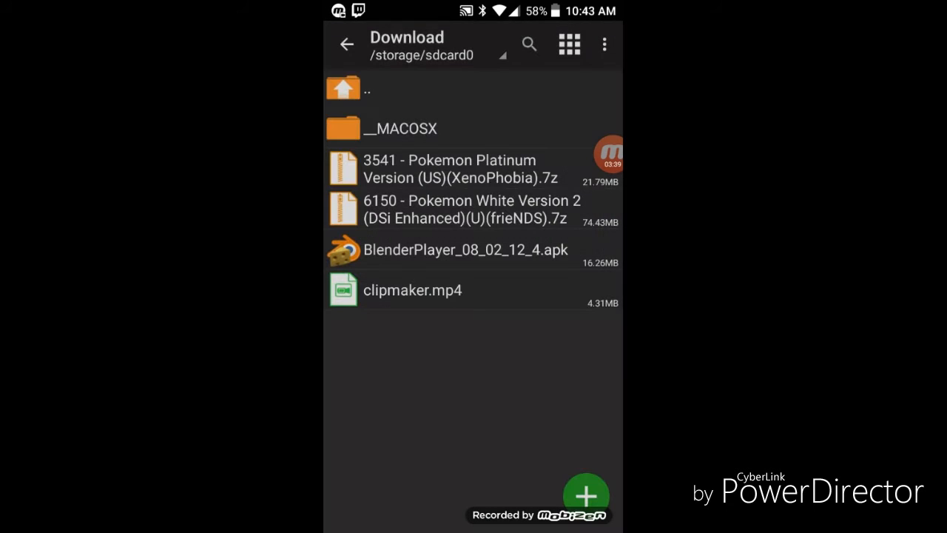
{"action": "left_click", "coordinate": [412, 290]}
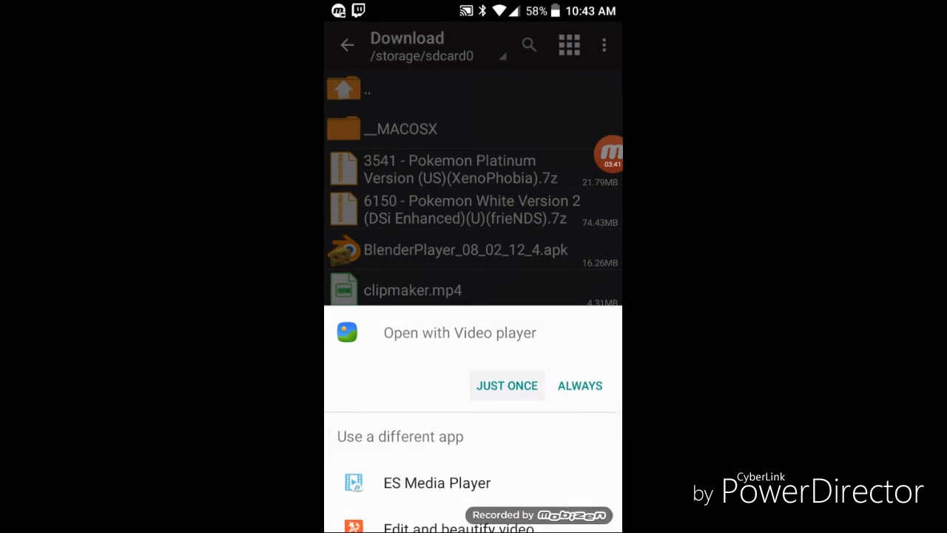
{"action": "left_click", "coordinate": [507, 385]}
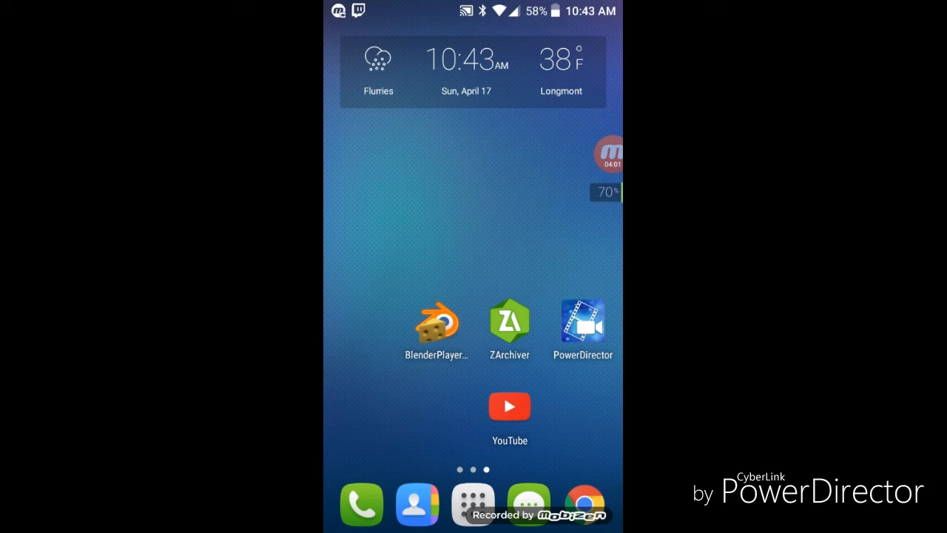
Launch BlenderPlayer, choose Select Game and pick a file source to browse
{"action": "left_click", "coordinate": [436, 323]}
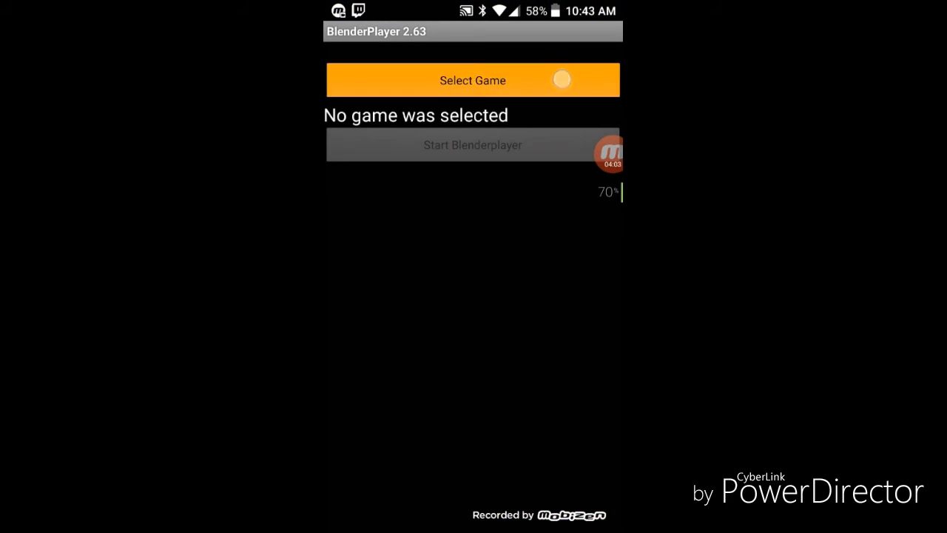
{"action": "left_click", "coordinate": [473, 80]}
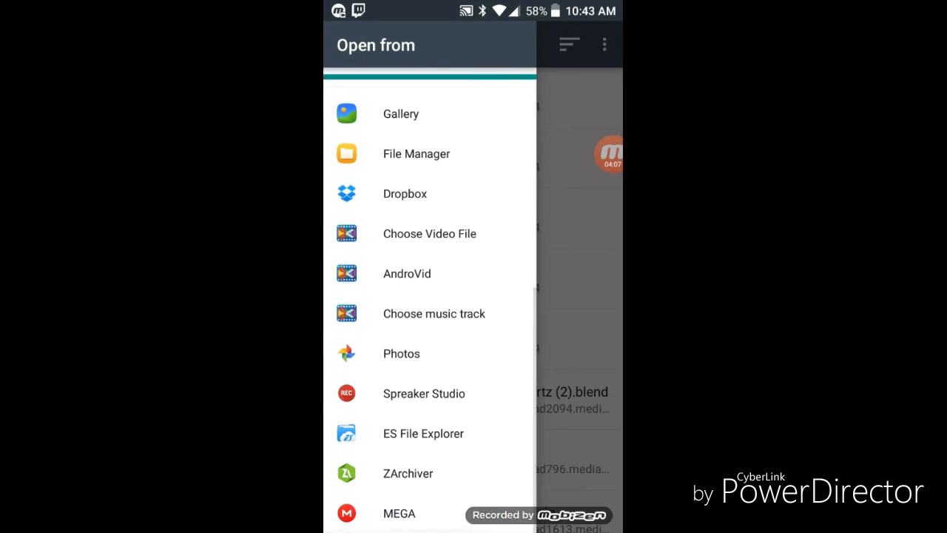
{"action": "left_click", "coordinate": [416, 153]}
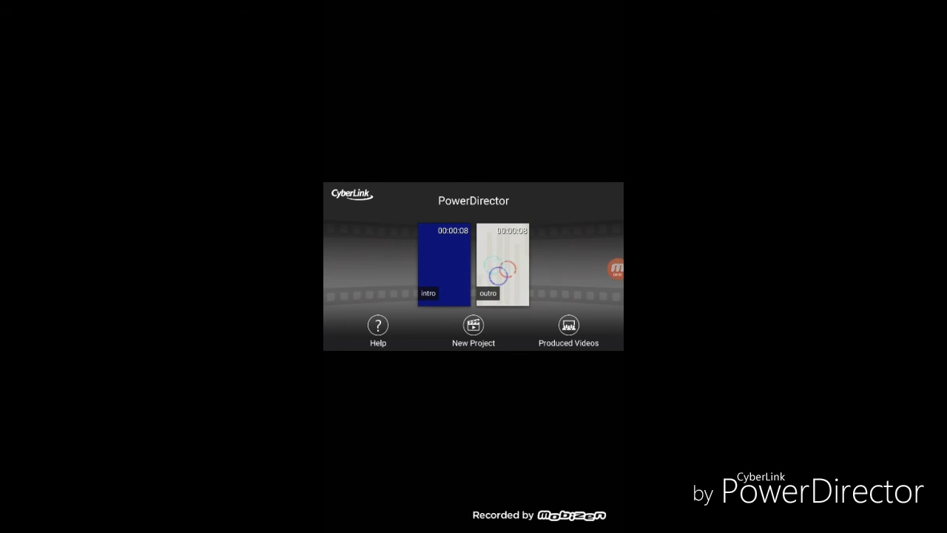
Select the intro project and choose Edit Project
{"action": "left_click", "coordinate": [442, 265]}
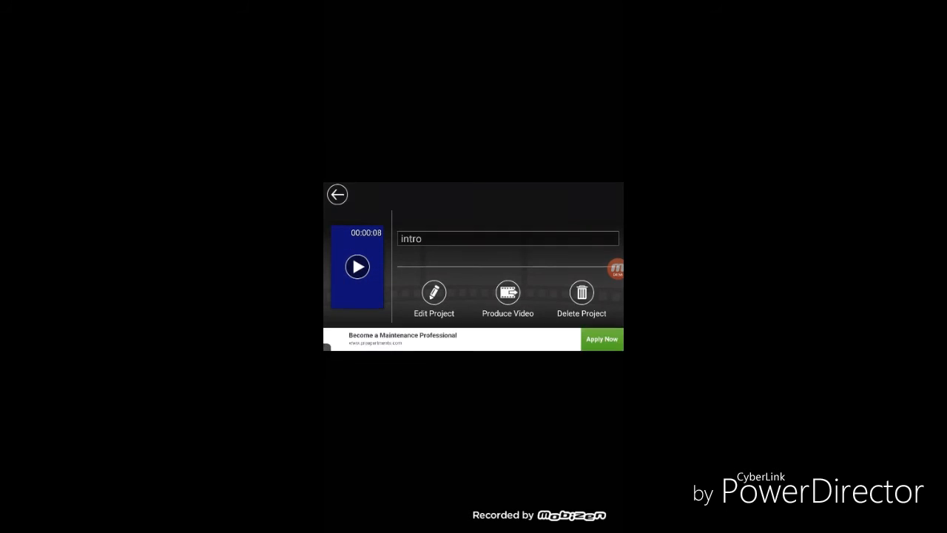
{"action": "left_click", "coordinate": [434, 292]}
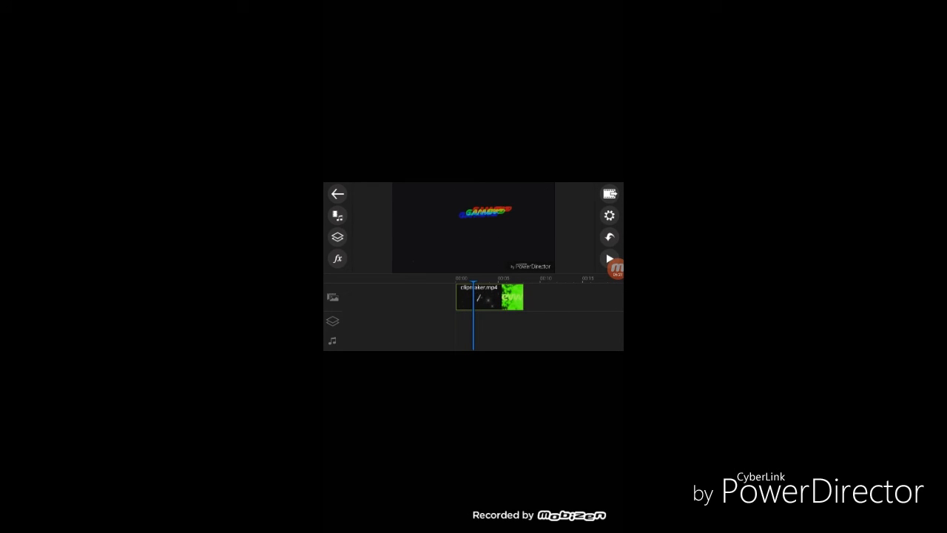
Bring up the save and produce menu, then dismiss it
{"action": "left_click", "coordinate": [609, 194]}
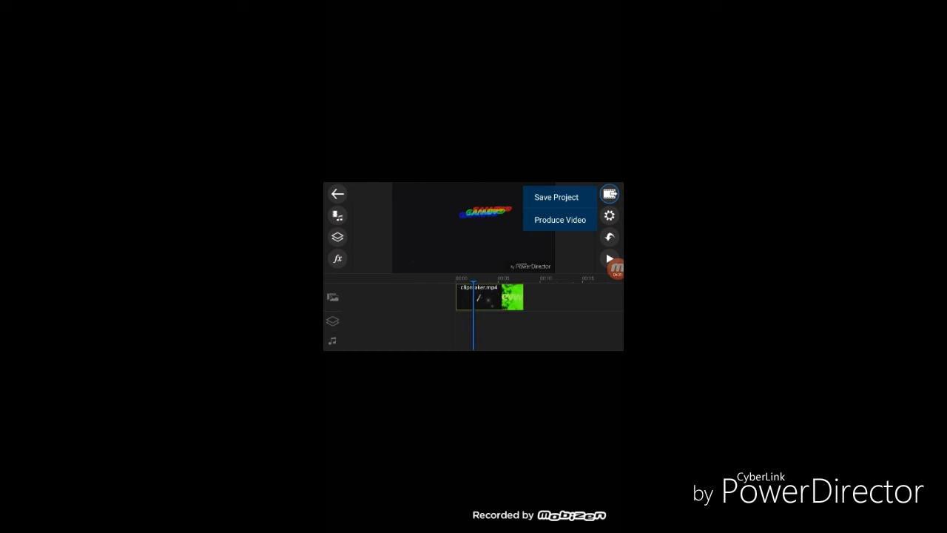
{"action": "left_click", "coordinate": [356, 235]}
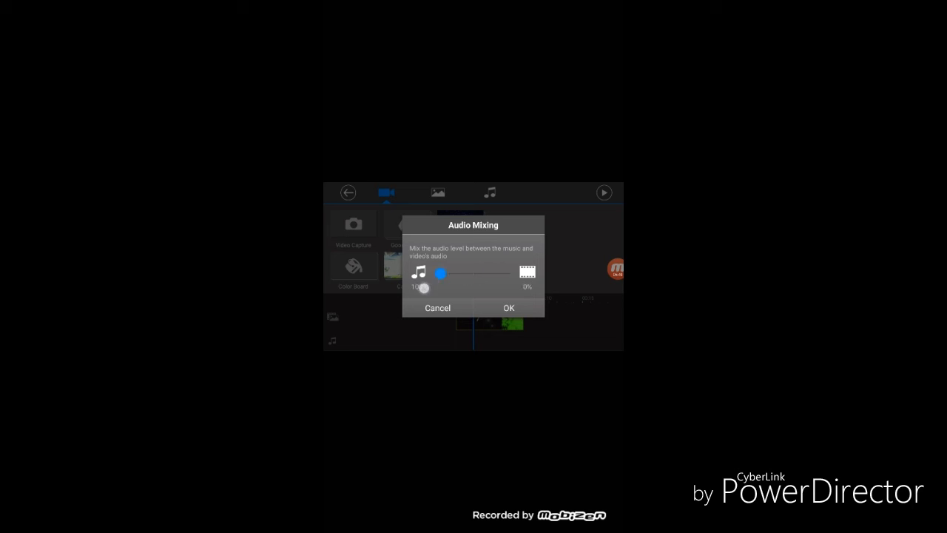
Dismiss the Audio Mixing prompt so the CyberLink title layer sits below clipmaker.mp4
{"action": "left_click", "coordinate": [508, 308]}
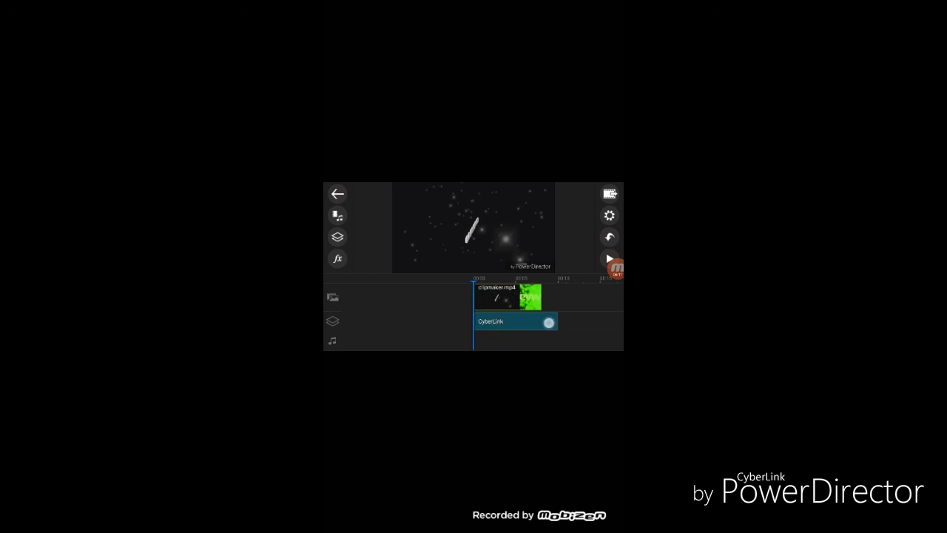
Change the title text to 'ggbb' and bring up the save and produce choices
{"action": "left_click", "coordinate": [511, 321]}
{"action": "type", "text": "ggbb"}
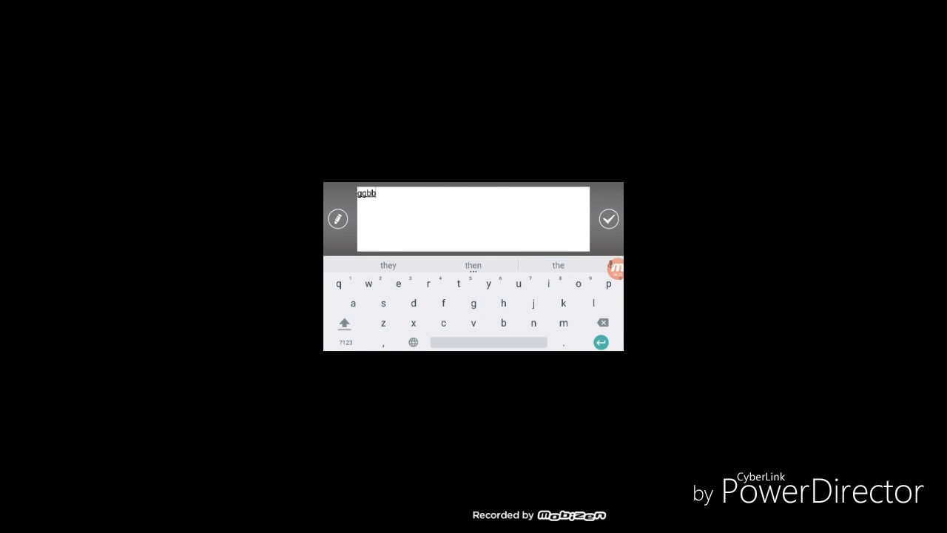
{"action": "left_click", "coordinate": [610, 219]}
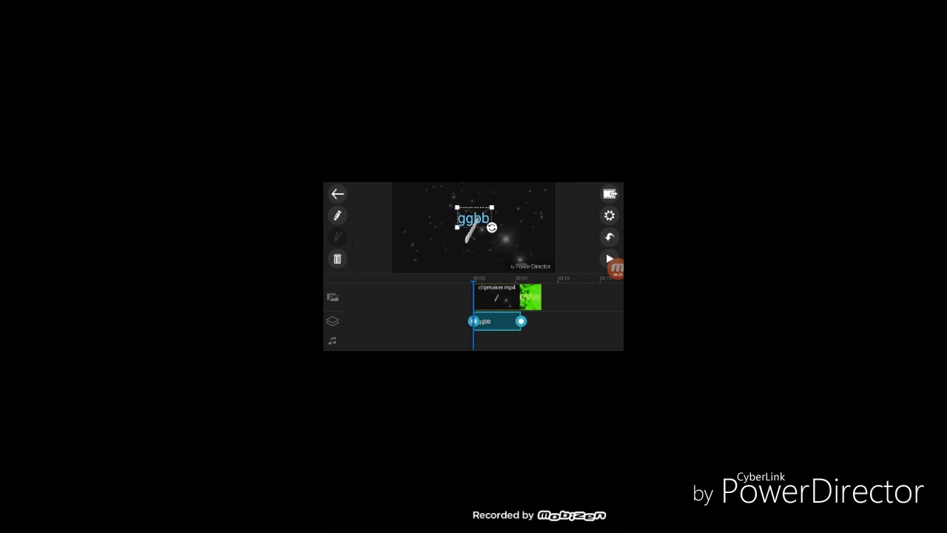
{"action": "left_click", "coordinate": [609, 194]}
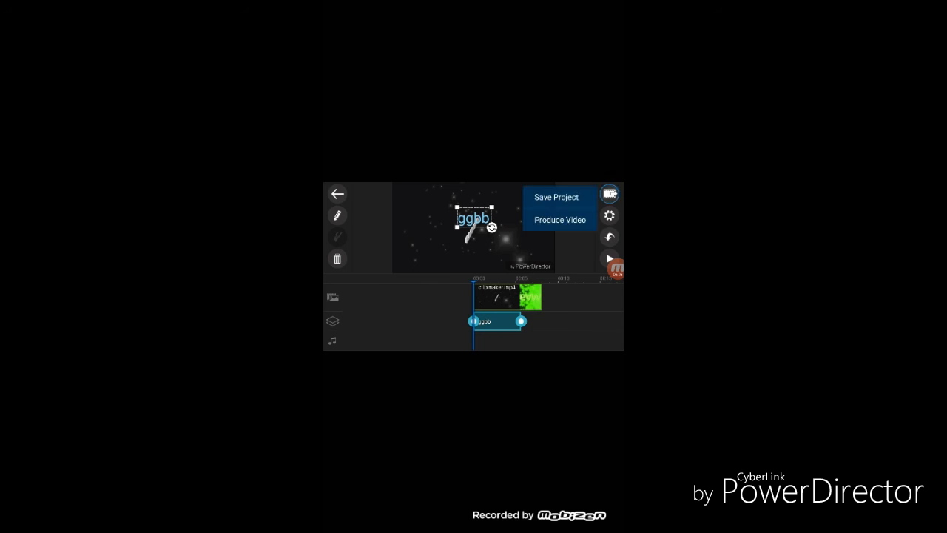
Choose Produce Video and browse the gallery, Facebook, YouTube and CyberLink Cloud output options
{"action": "left_click", "coordinate": [561, 219]}
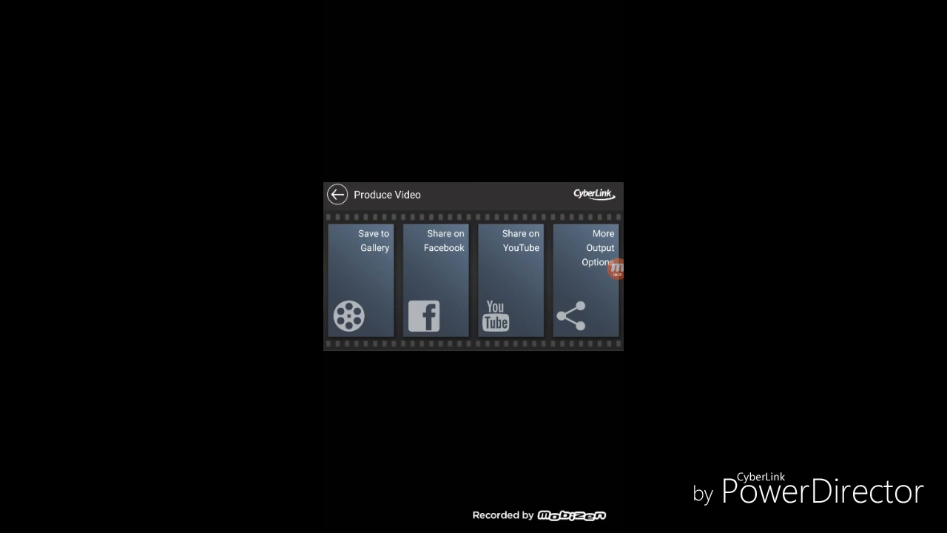
{"action": "scroll", "scroll_direction": "left", "scroll_amount": 3}
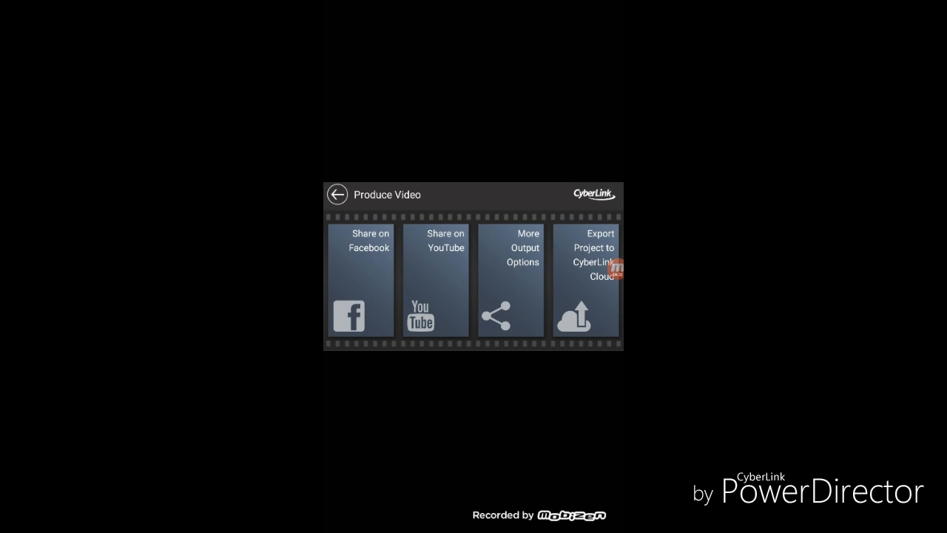